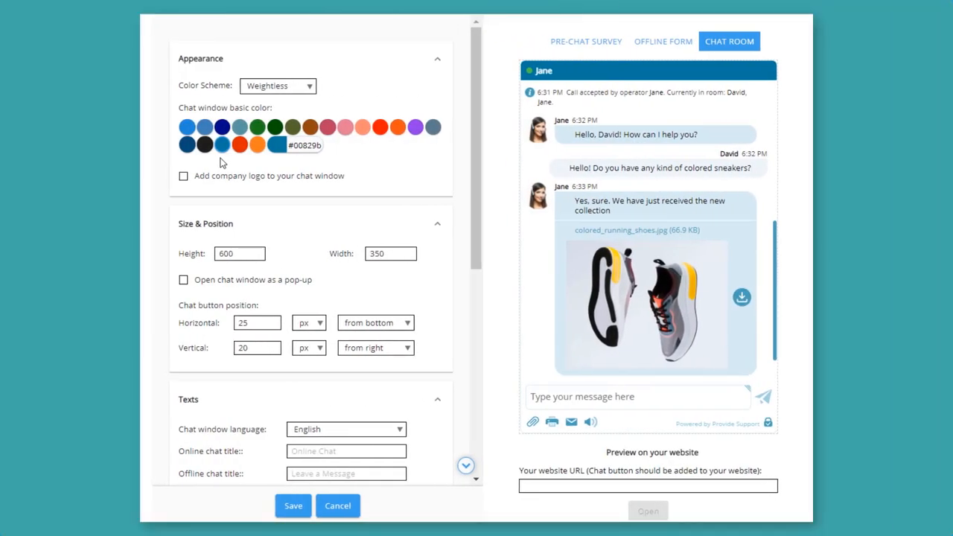
- Set the chat window basic color to orange and preview the pre-chat survey, offline form and chat room
{"action": "left_click", "coordinate": [258, 144]}
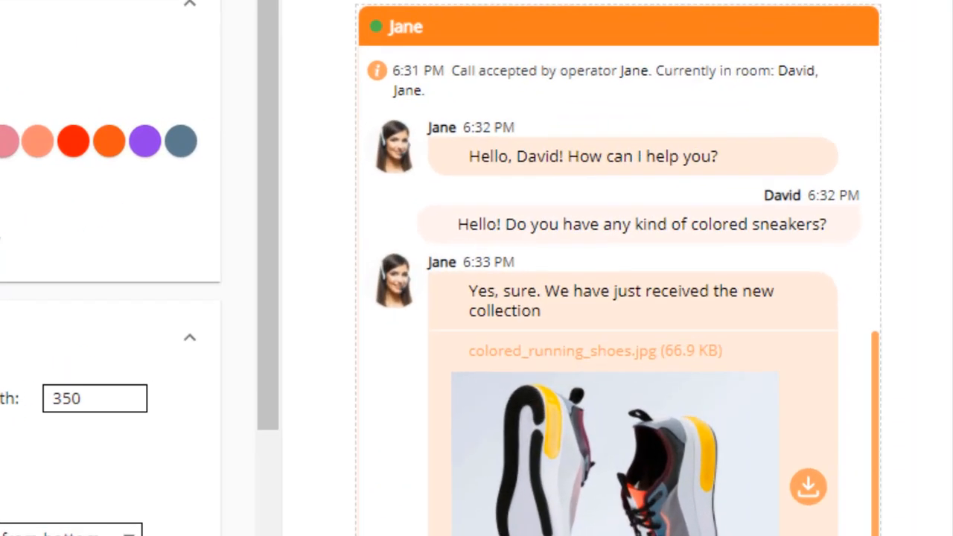
{"action": "scroll", "scroll_direction": "down", "scroll_amount": 3}
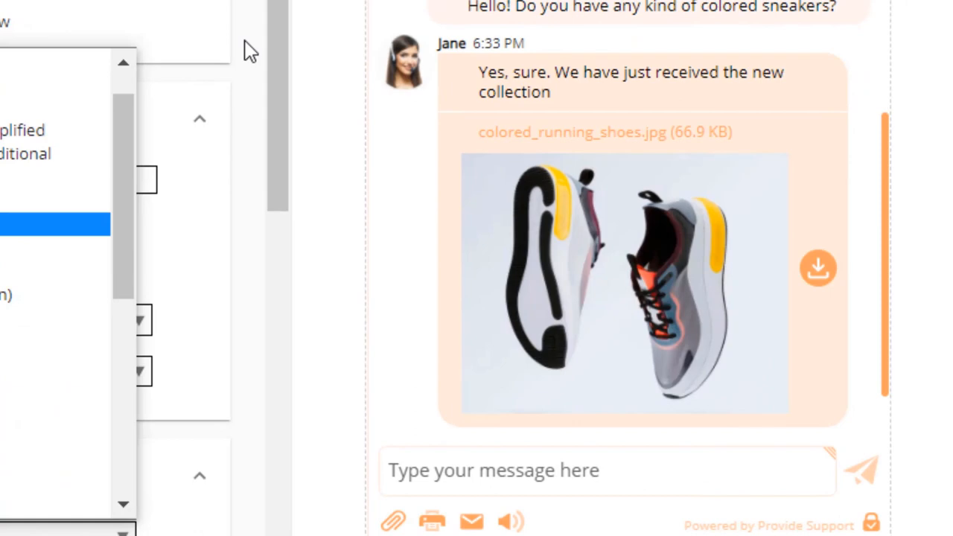
{"action": "left_click", "coordinate": [482, 63]}
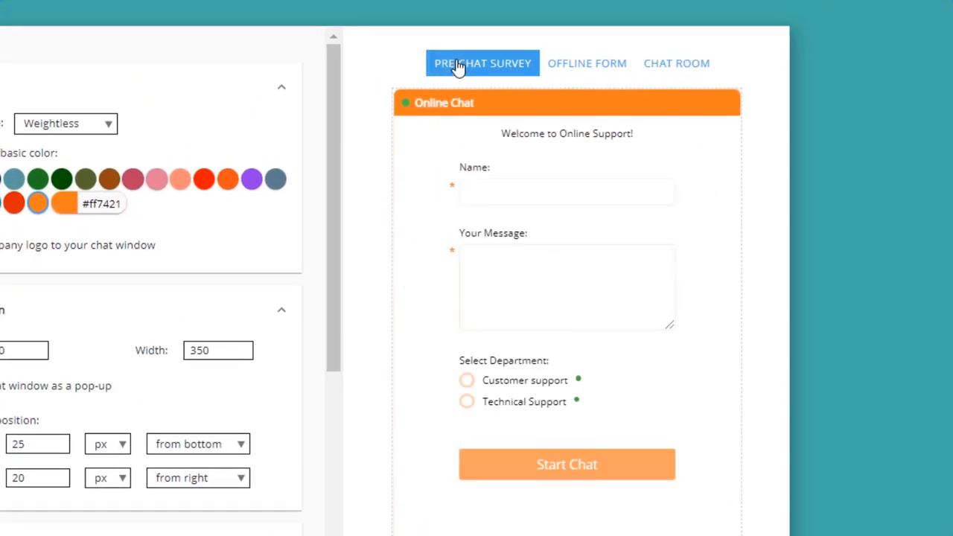
{"action": "left_click", "coordinate": [586, 63]}
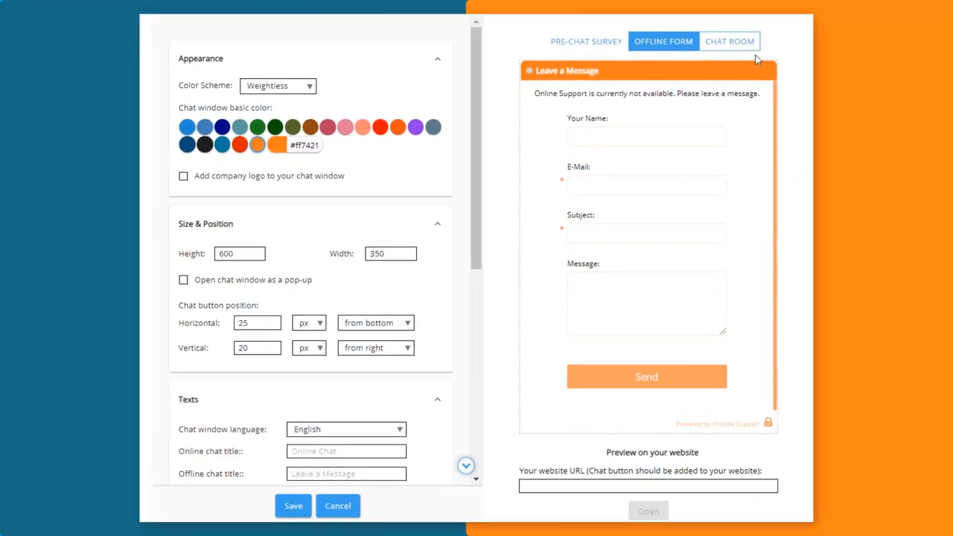
{"action": "left_click", "coordinate": [648, 510]}
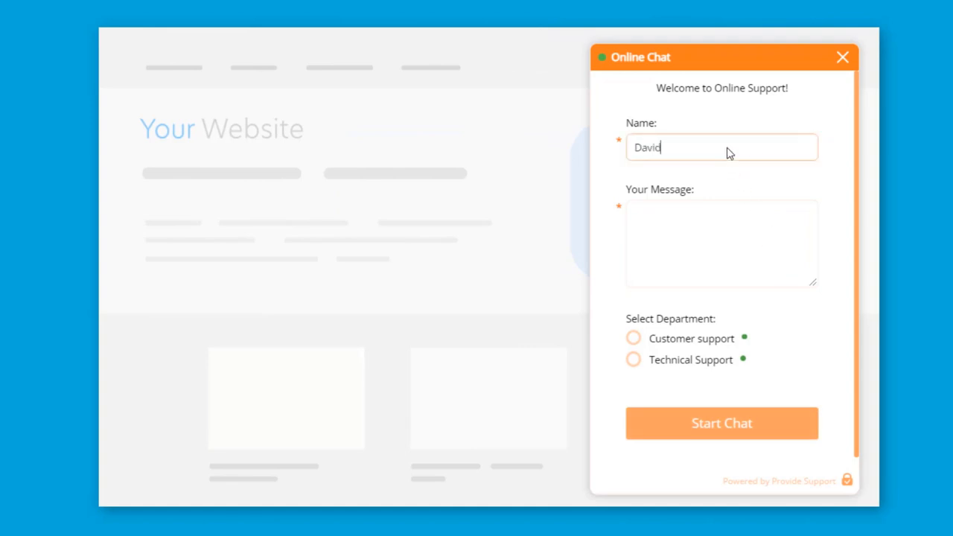
- Start a Customer support chat as David with the message 'Hello! I have a question about your products'
{"action": "type", "text": "Hello! I have a quest"}
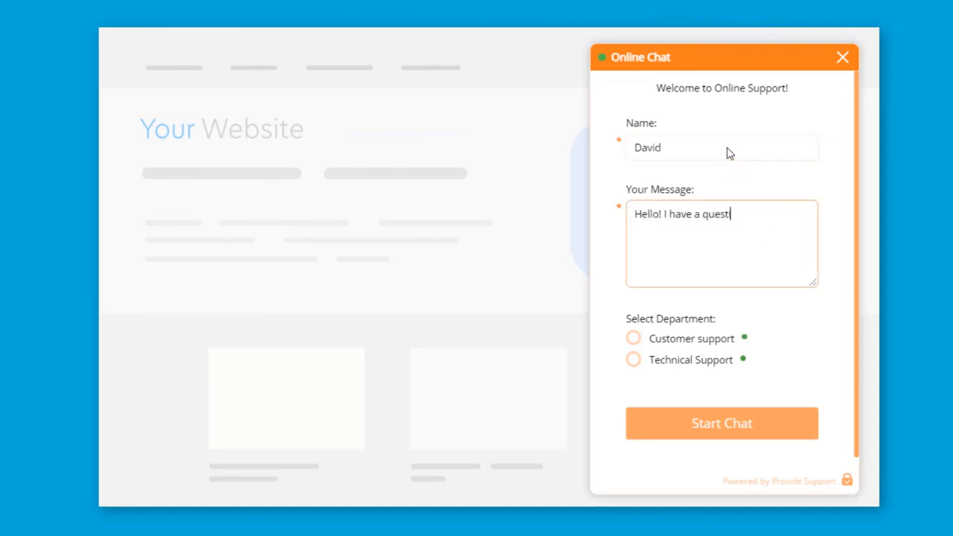
{"action": "type", "text": "ion about your produc"}
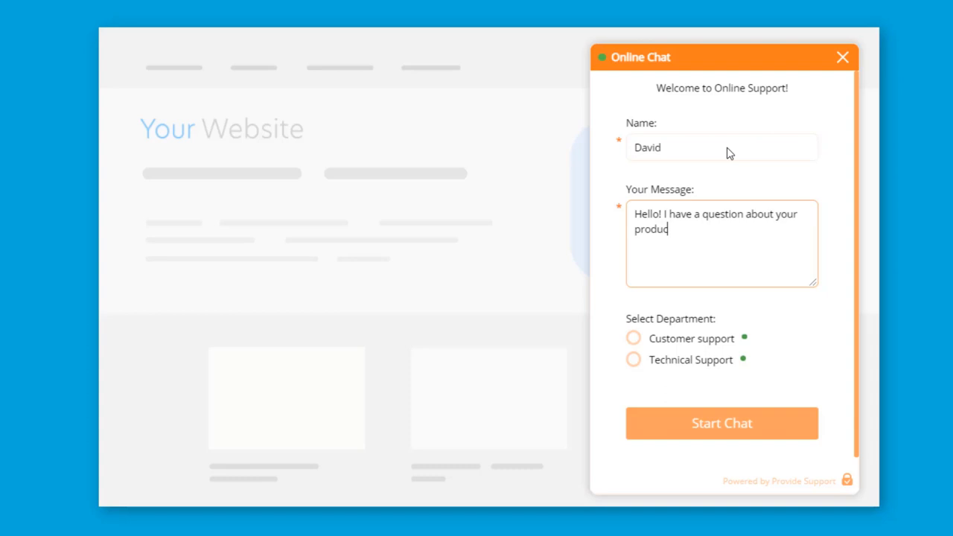
{"action": "left_click", "coordinate": [632, 338]}
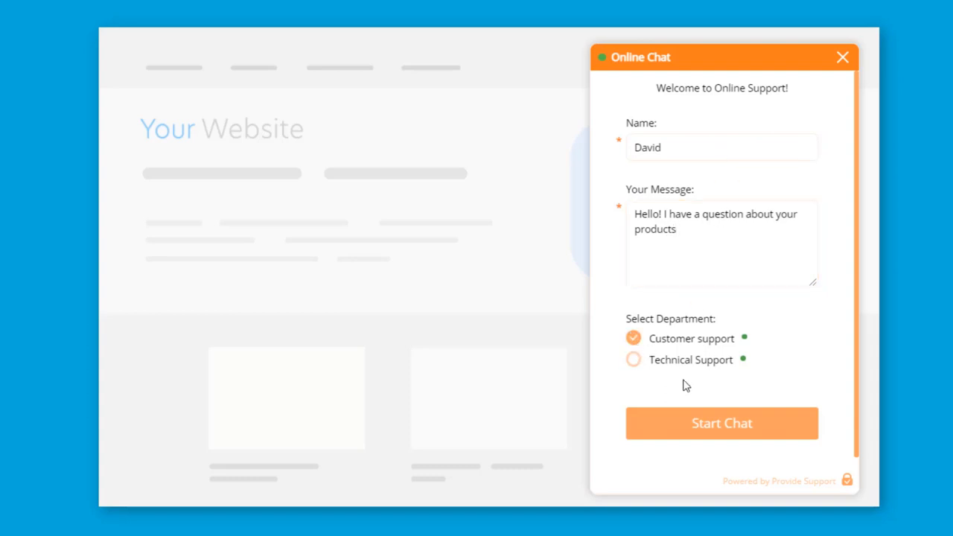
{"action": "left_click", "coordinate": [720, 423]}
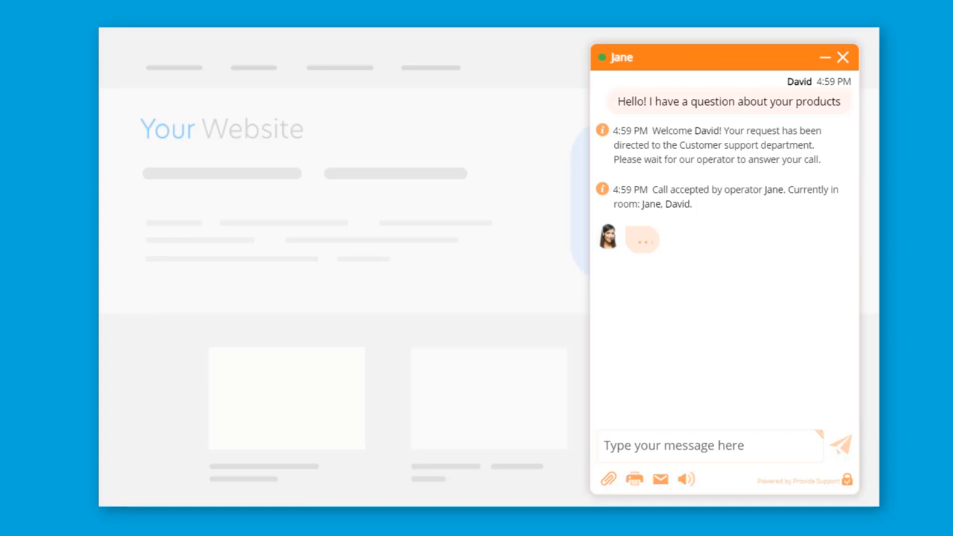
- Ask the operator about noise cancelling headphones and read Jane's recommendation
{"action": "type", "text": "I'm looking for a noise cancelling"}
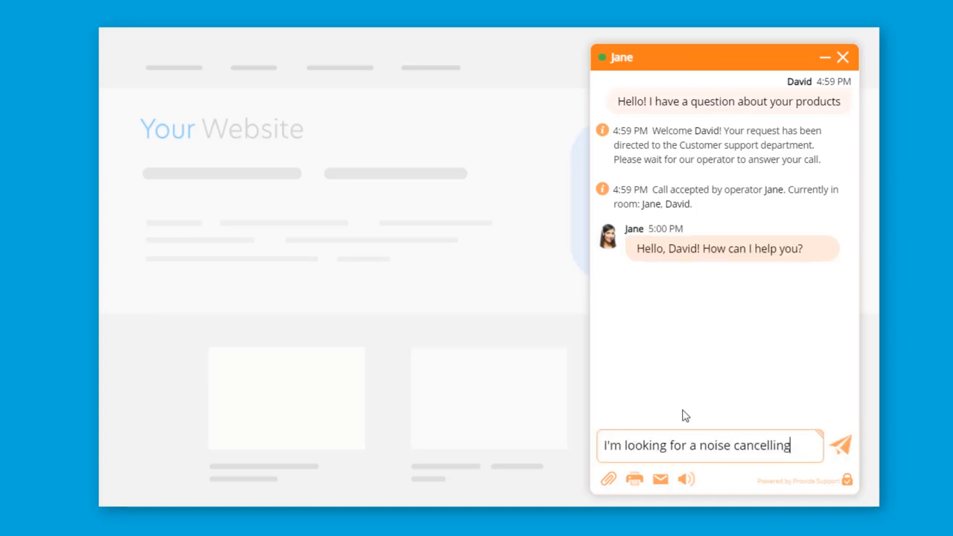
{"action": "left_click", "coordinate": [839, 445]}
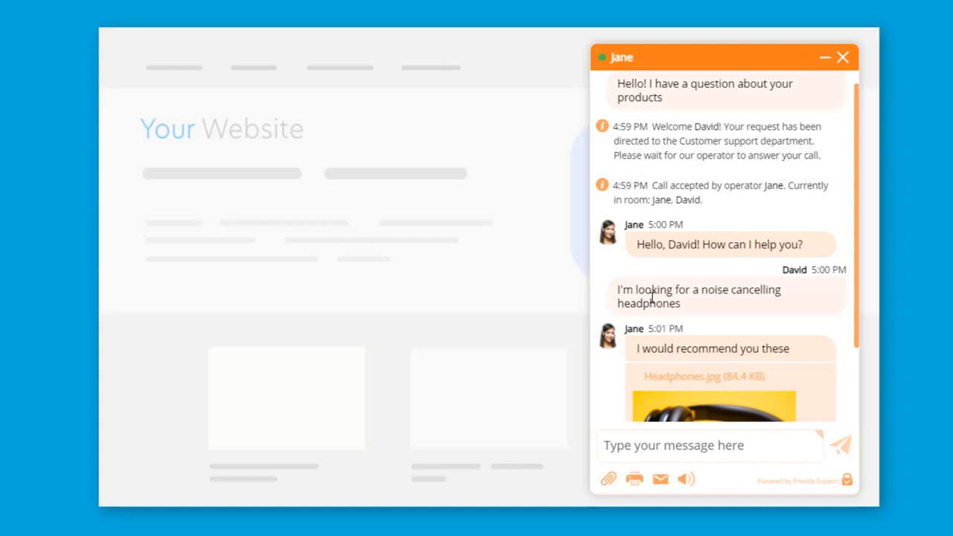
{"action": "scroll", "scroll_direction": "down", "scroll_amount": 3}
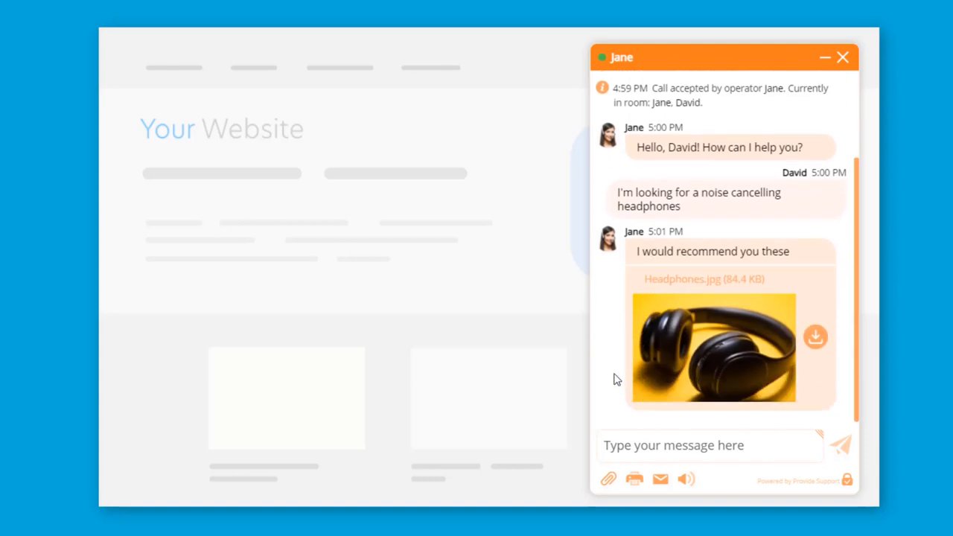
{"action": "scroll", "scroll_direction": "down", "scroll_amount": 3}
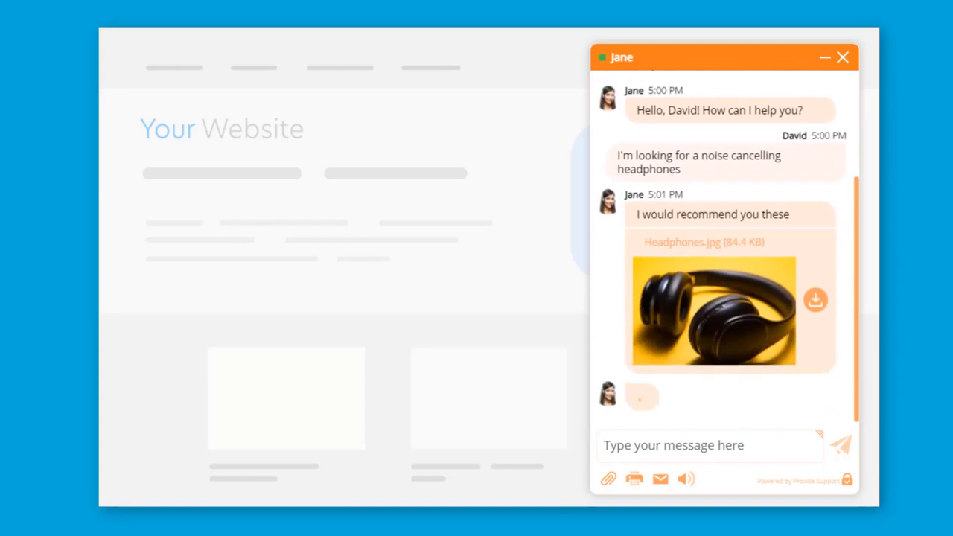
{"action": "scroll", "scroll_direction": "down", "scroll_amount": 3}
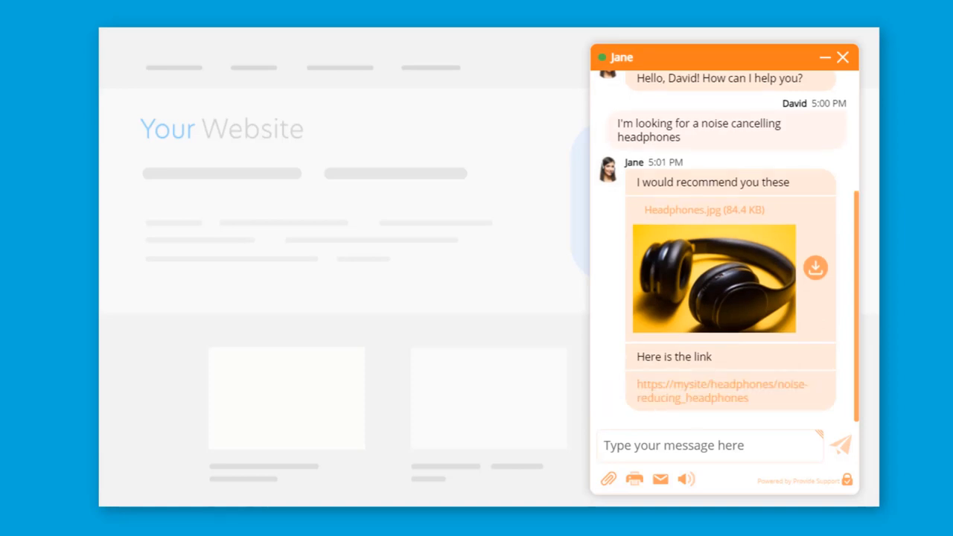
- Reply 'Thank you!' to the operator
{"action": "type", "text": "Thank"}
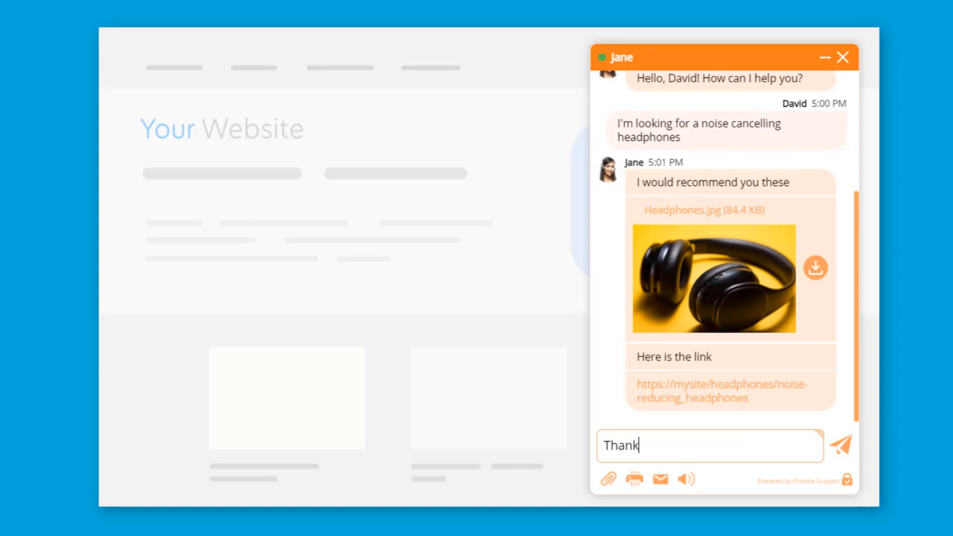
{"action": "type", "text": "you!"}
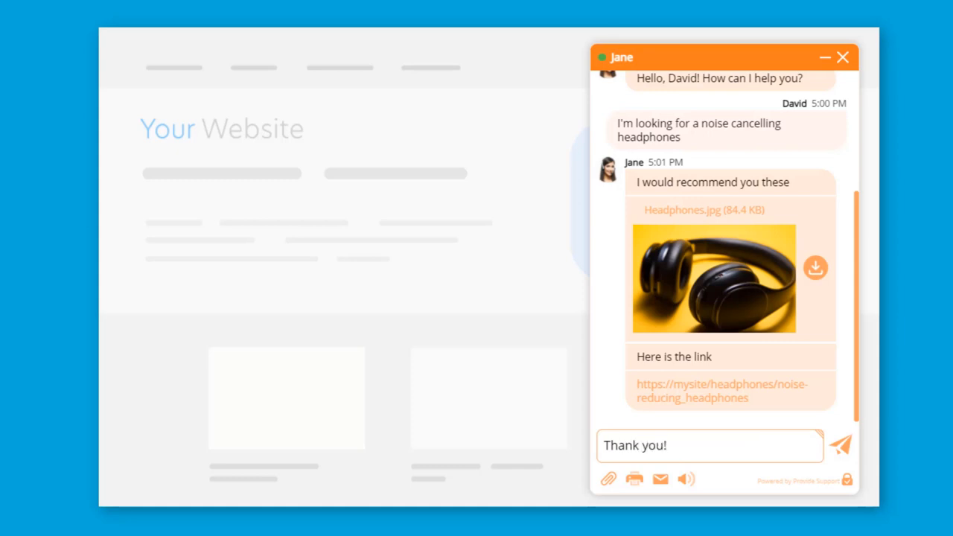
{"action": "left_click", "coordinate": [839, 445]}
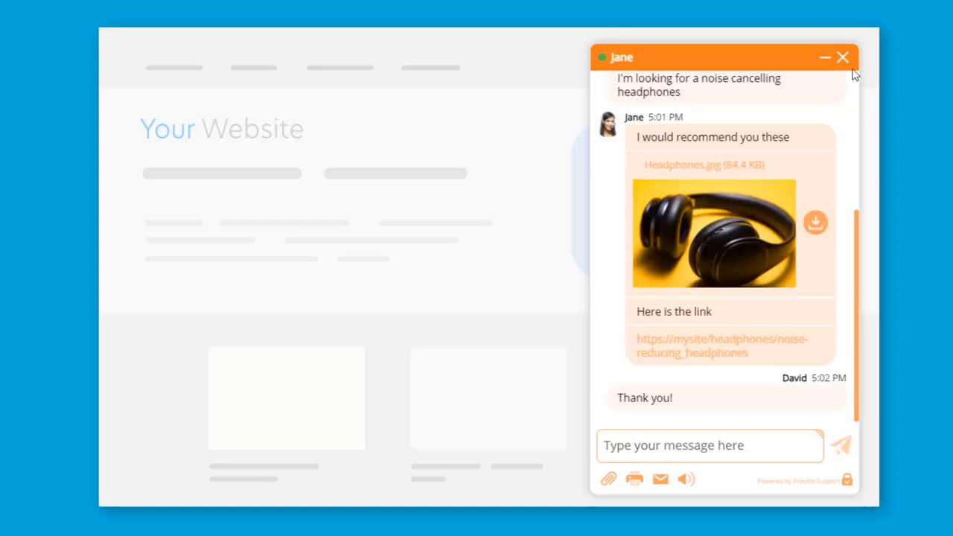
{"action": "left_click", "coordinate": [843, 57]}
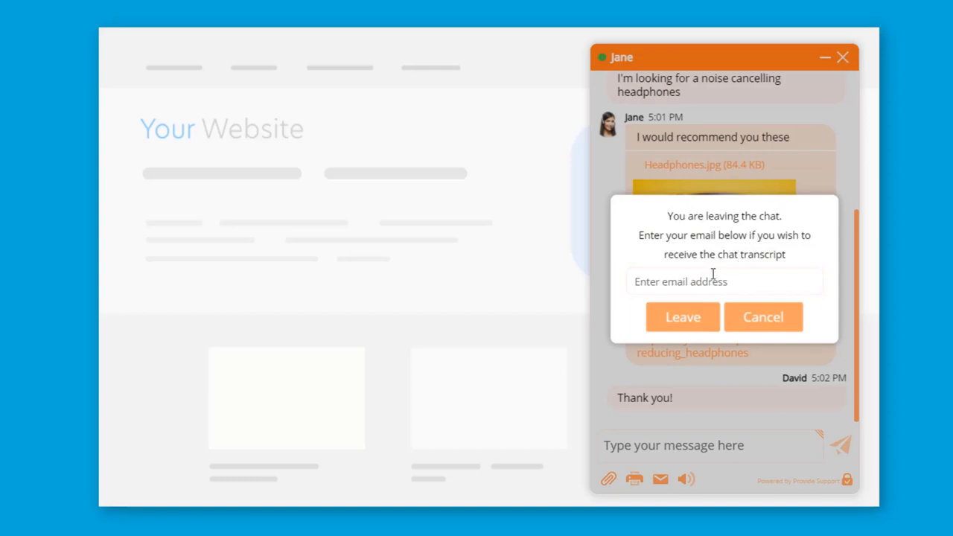
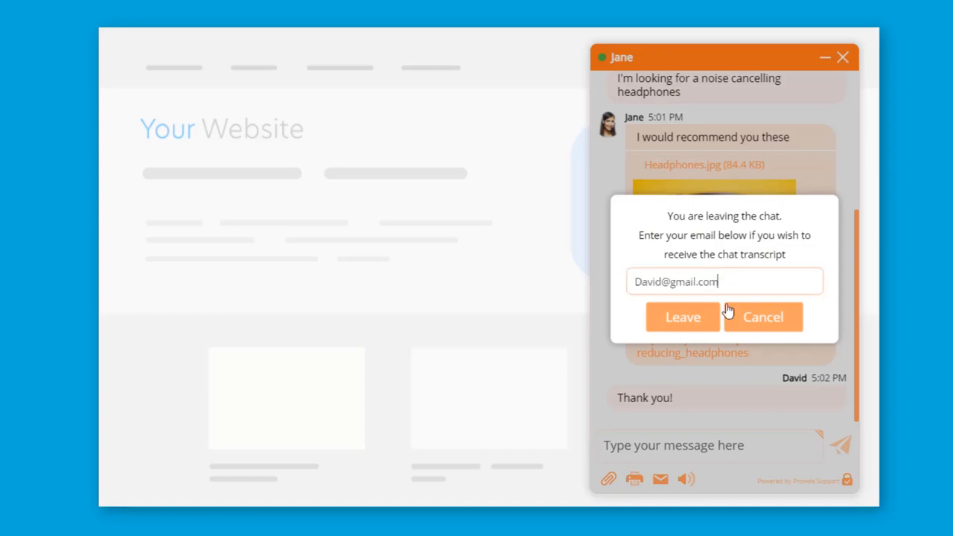
{"action": "left_click", "coordinate": [682, 315]}
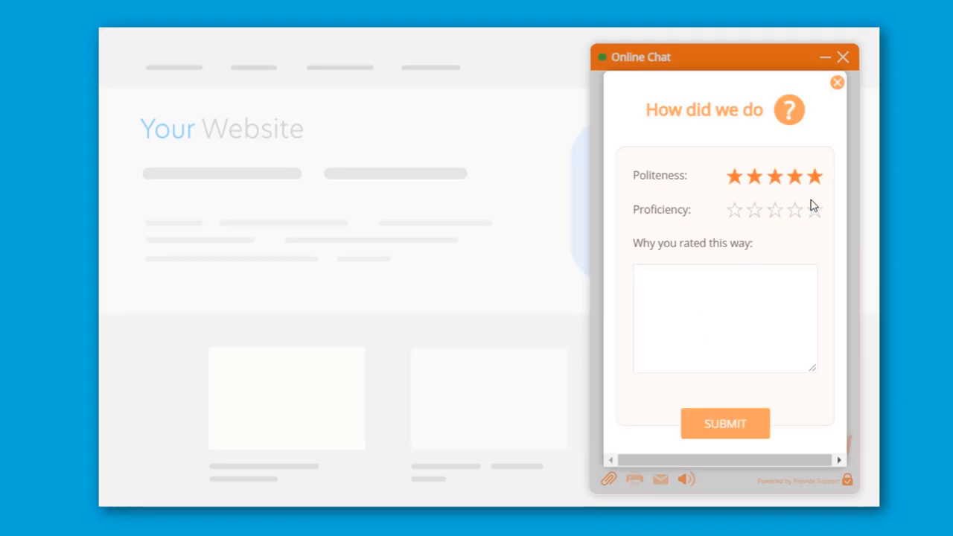
- Submit five-star Proficiency with the comment 'Great service!' and close the chat window
{"action": "left_click", "coordinate": [815, 209]}
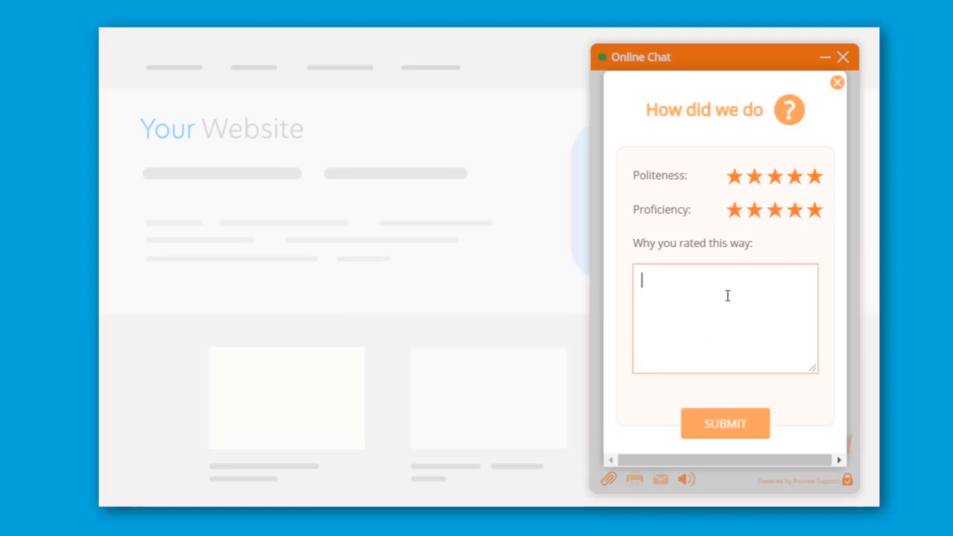
{"action": "type", "text": "Great service"}
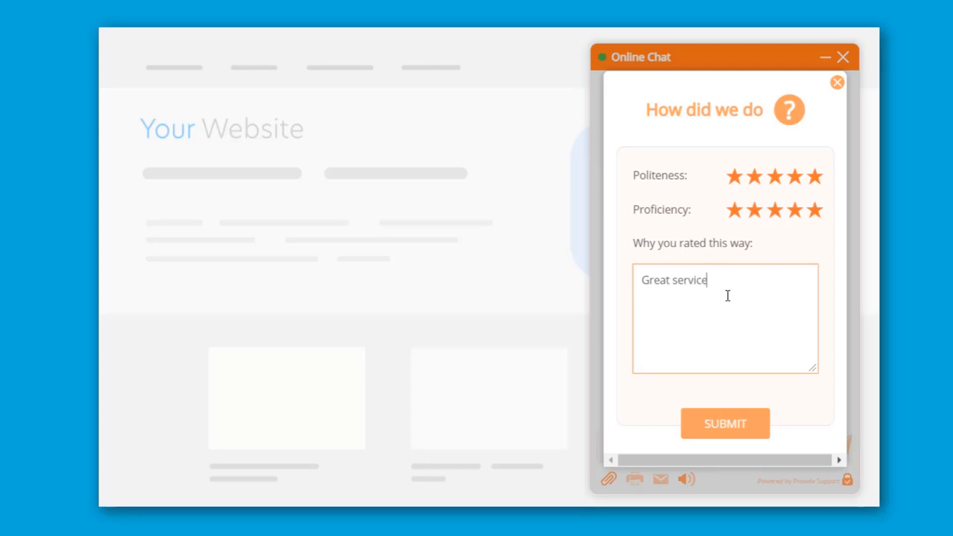
{"action": "type", "text": "!"}
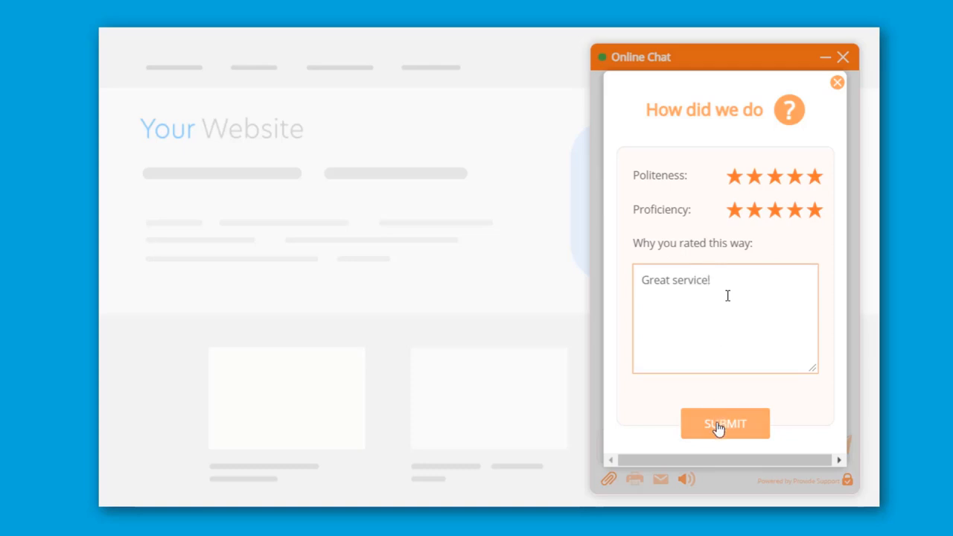
{"action": "left_click", "coordinate": [723, 423]}
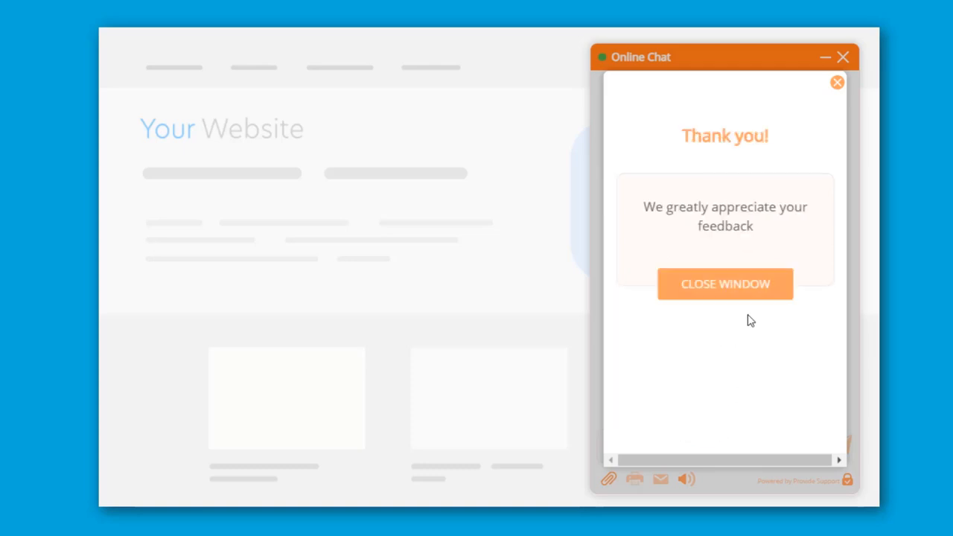
{"action": "left_click", "coordinate": [723, 283]}
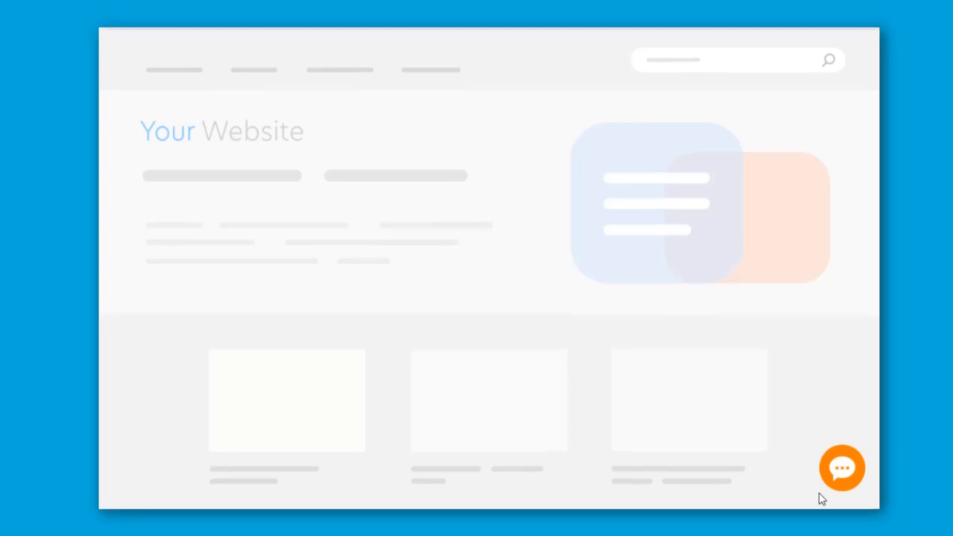